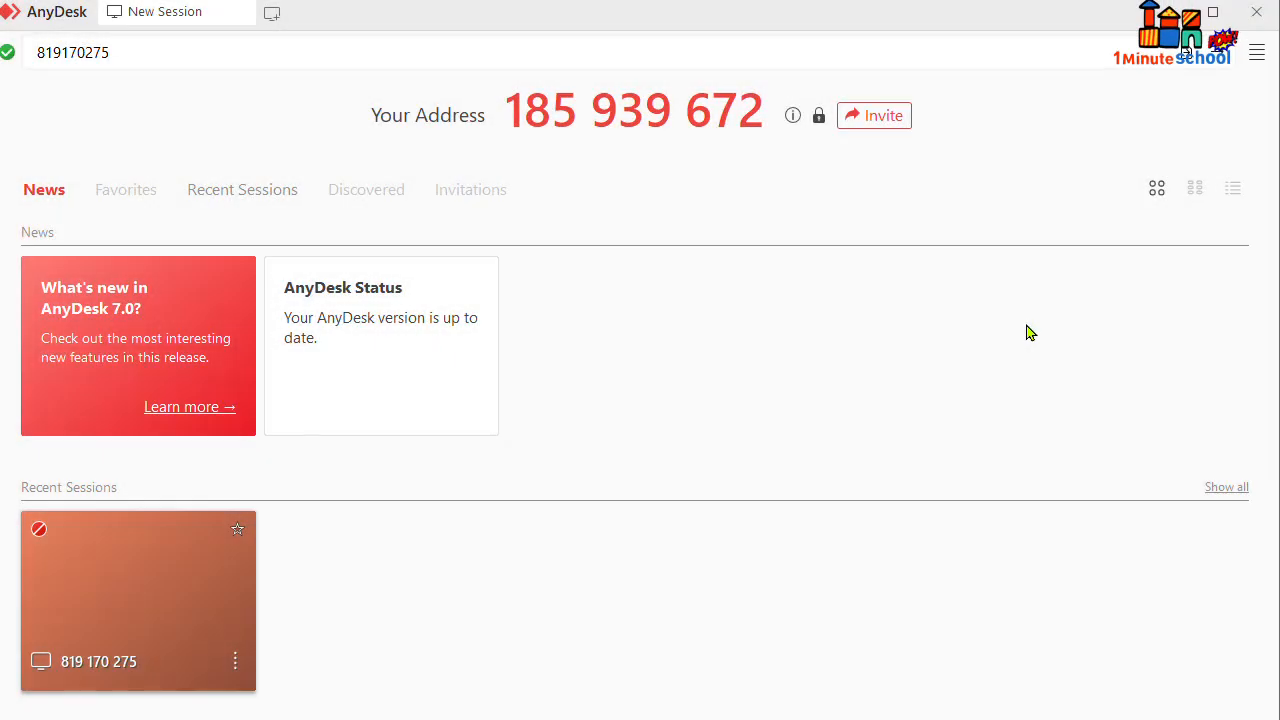
pyautogui.moveTo(1037, 313)
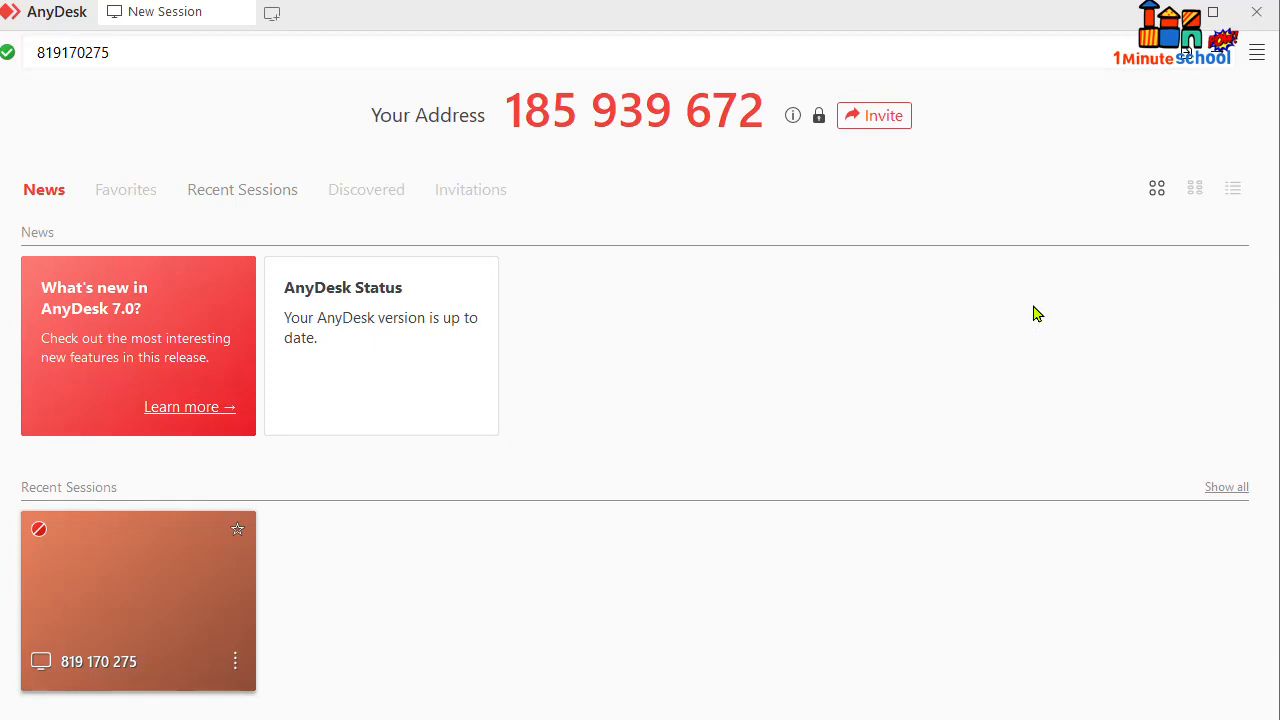
pyautogui.moveTo(1058, 258)
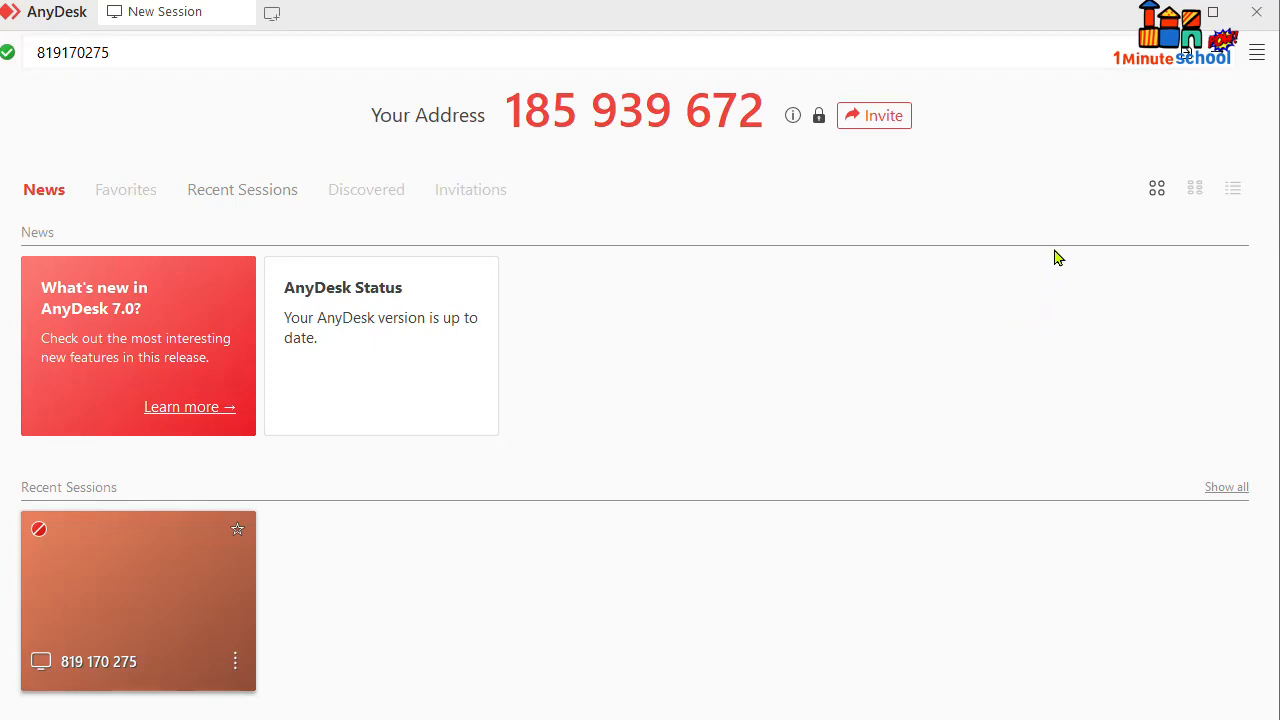
pyautogui.moveTo(1047, 240)
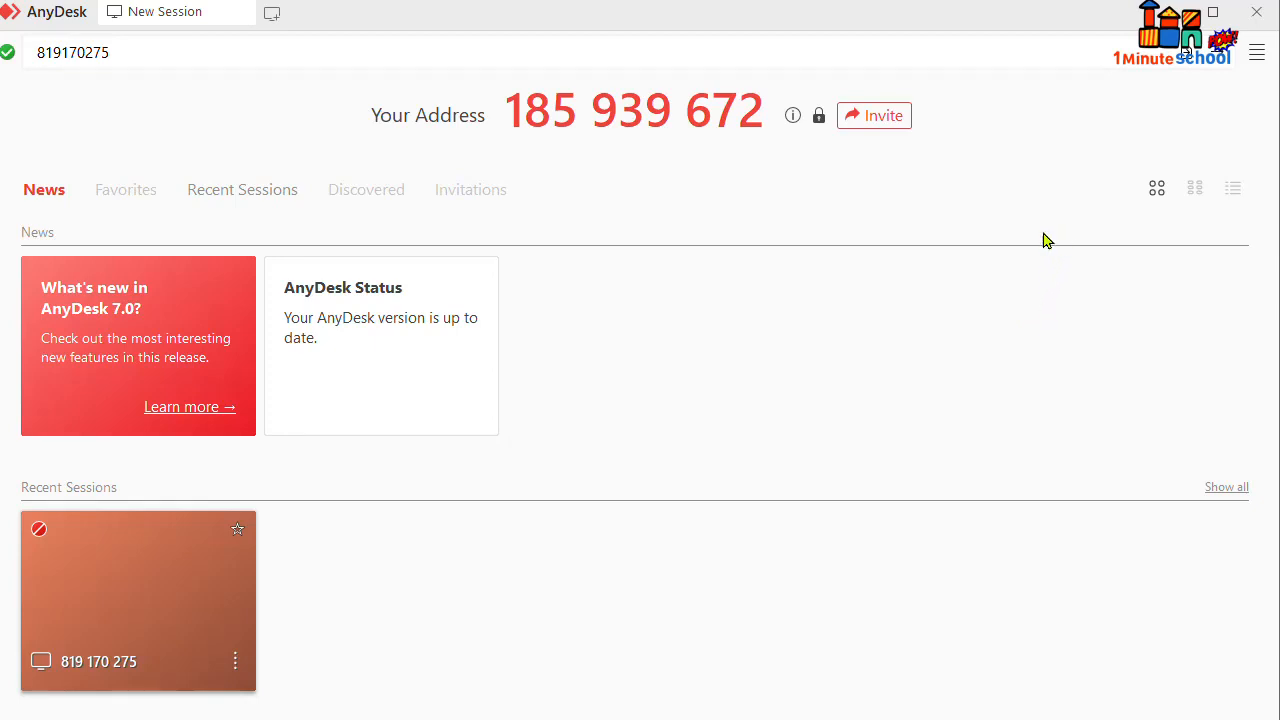
pyautogui.moveTo(770, 252)
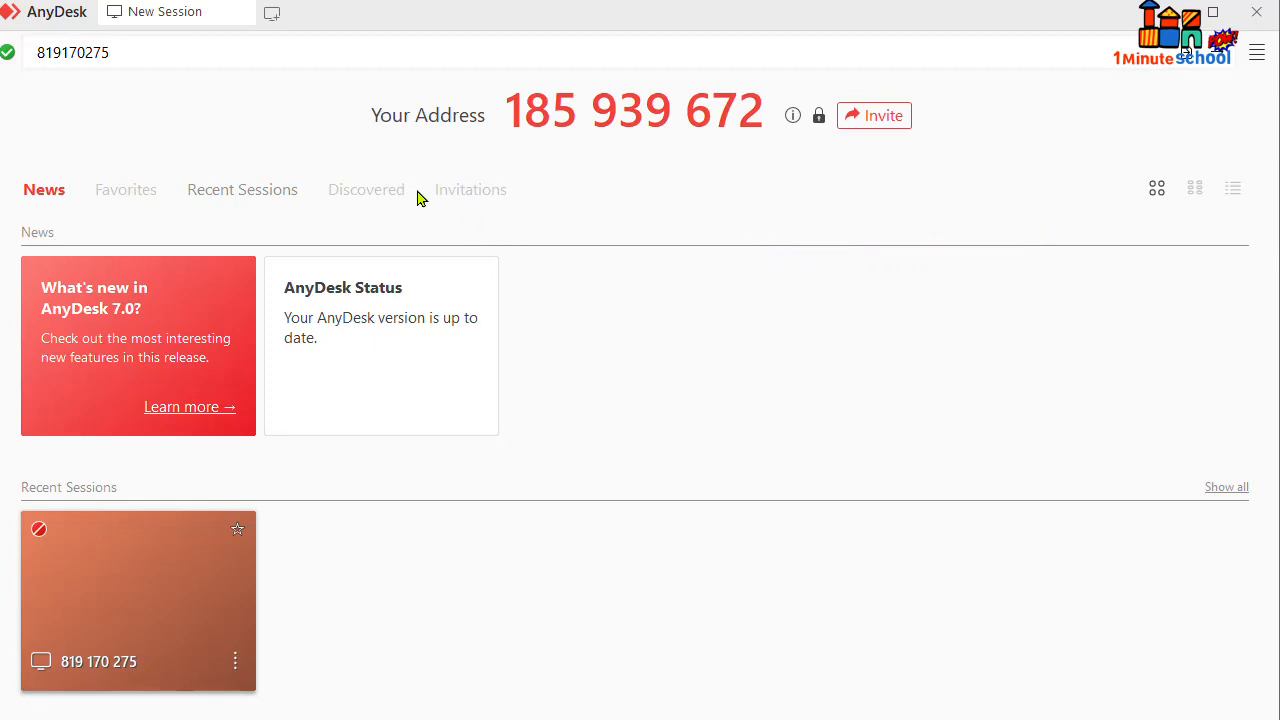
pyautogui.moveTo(583, 225)
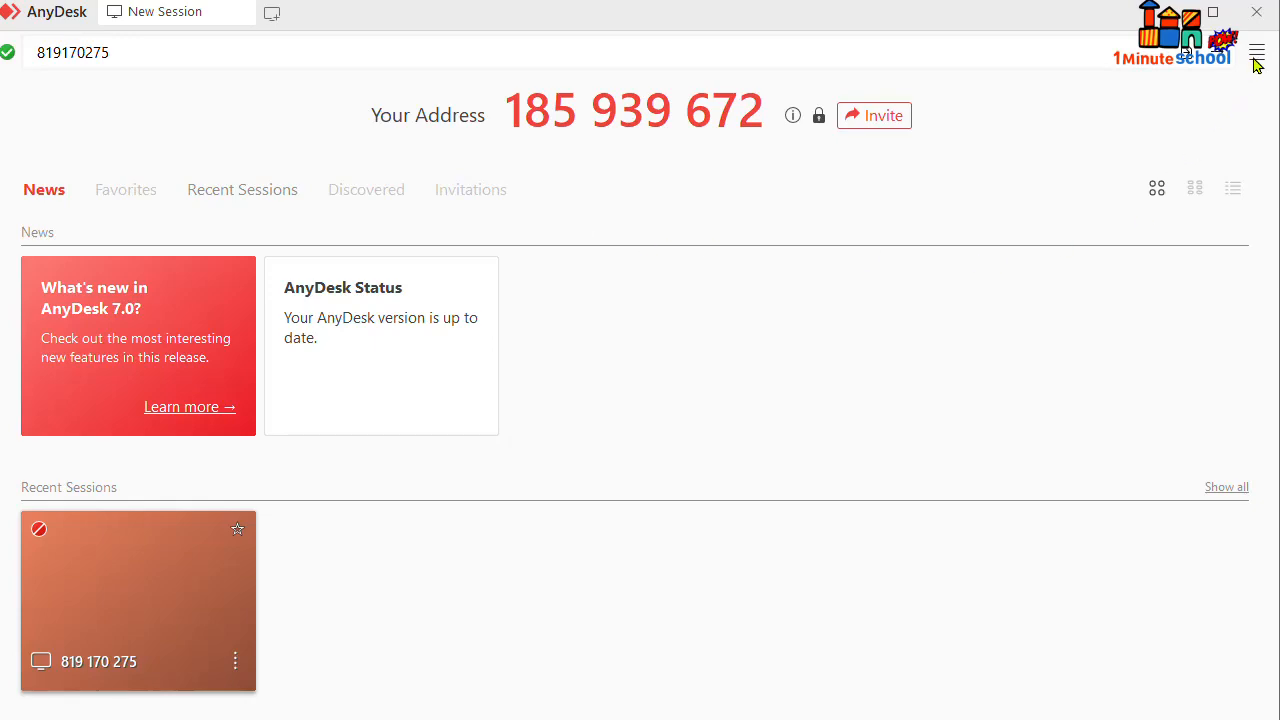
# Step: Open AnyDesk Settings from the main menu to reach the Security page
pyautogui.click(1256, 52)
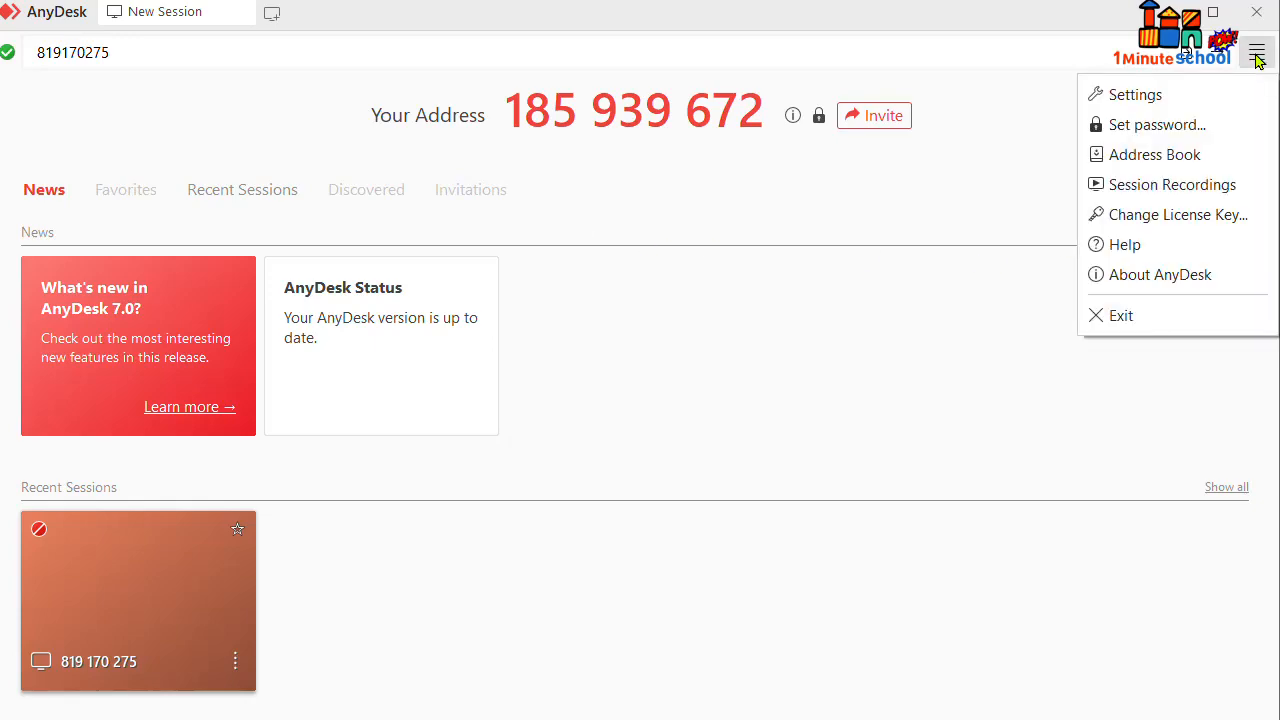
pyautogui.click(1135, 94)
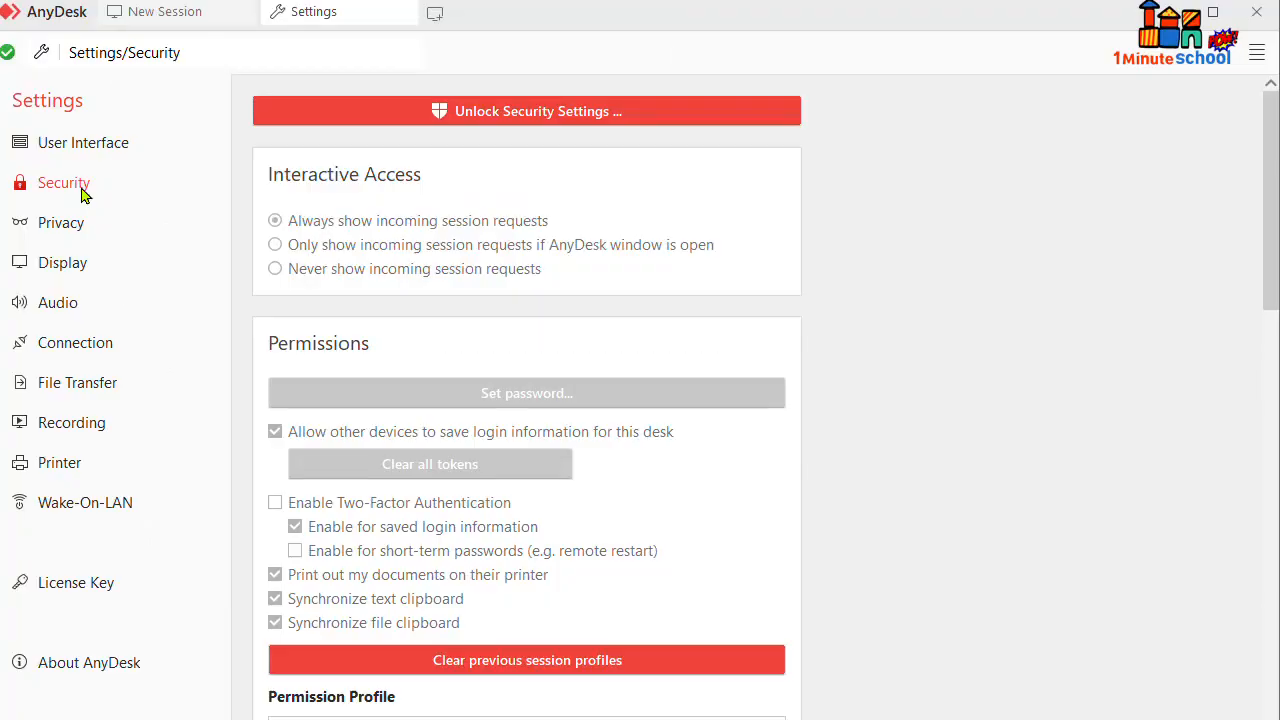
pyautogui.scroll(-3)
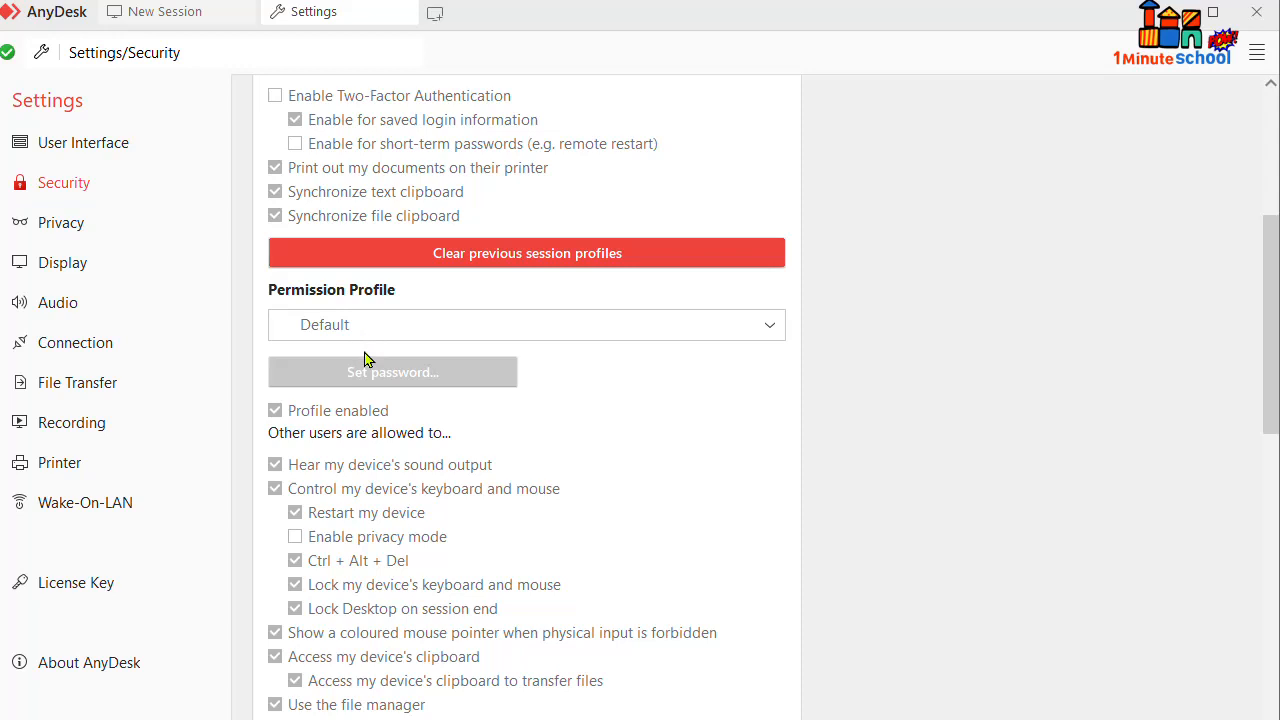
pyautogui.moveTo(369, 416)
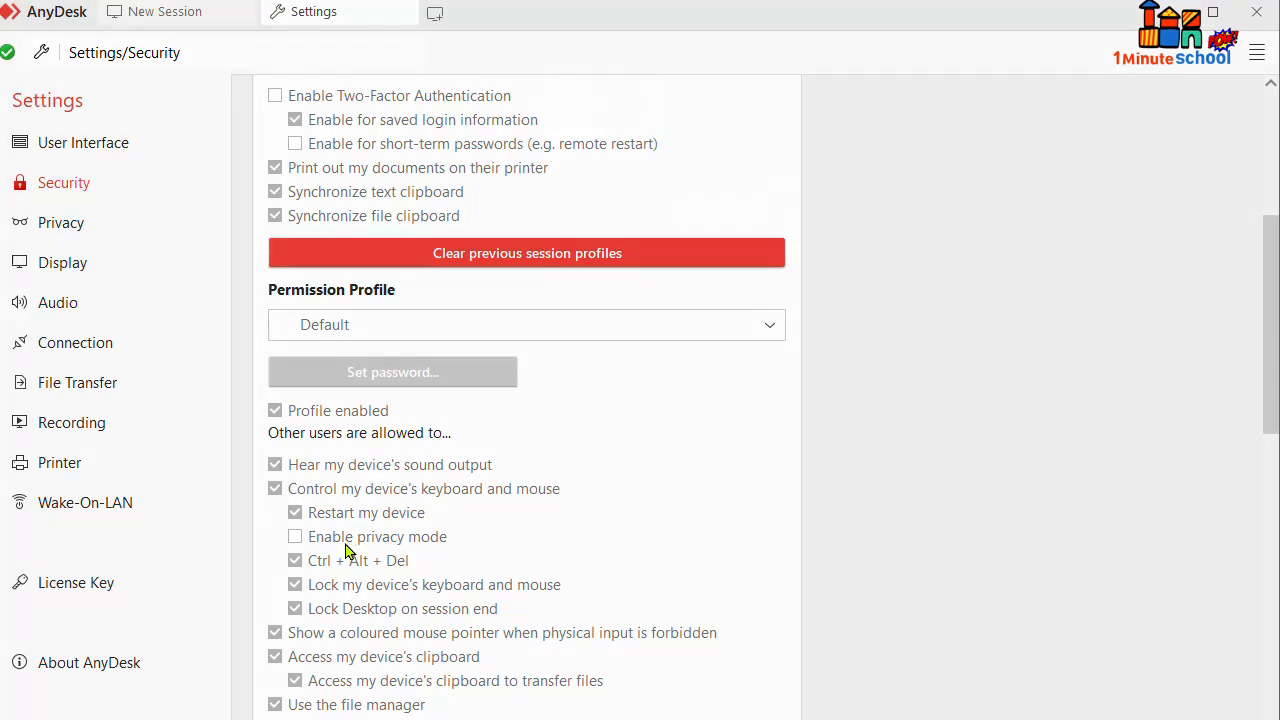
pyautogui.scroll(-3)
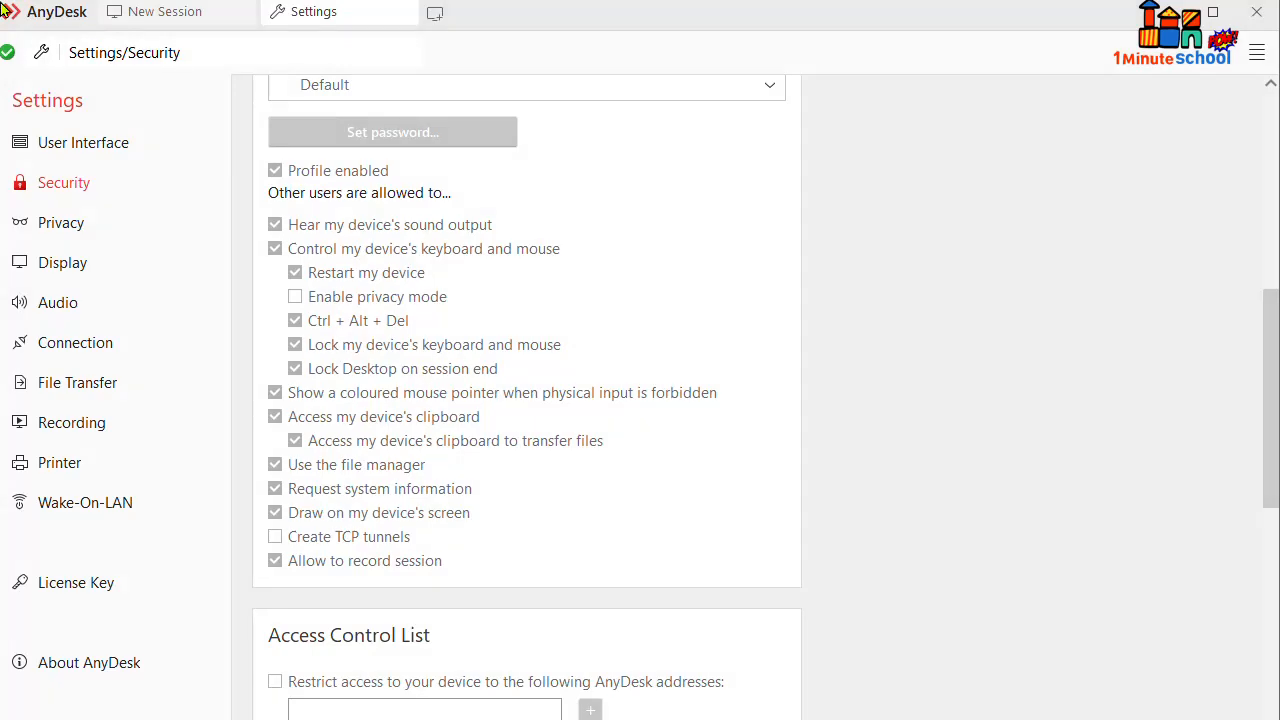
pyautogui.moveTo(1268, 288)
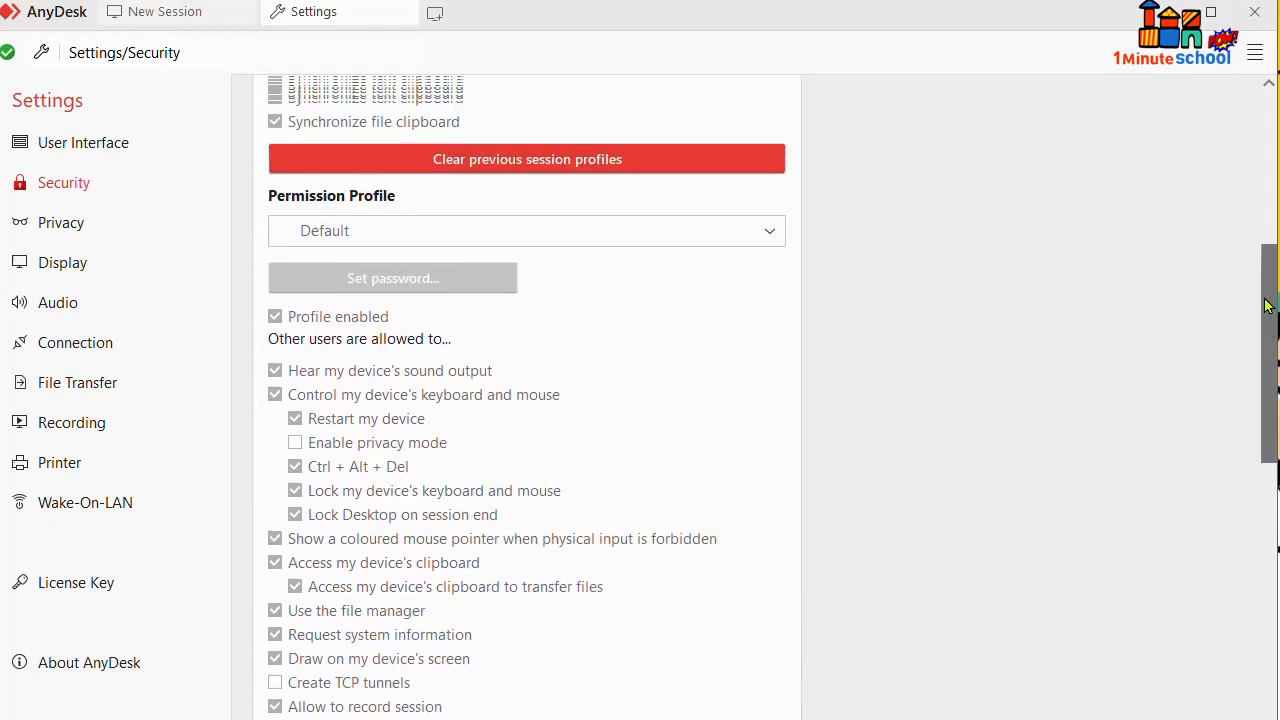
# Step: Set the Permission Profile to Screen Sharing, then change it to Full Access
pyautogui.click(526, 231)
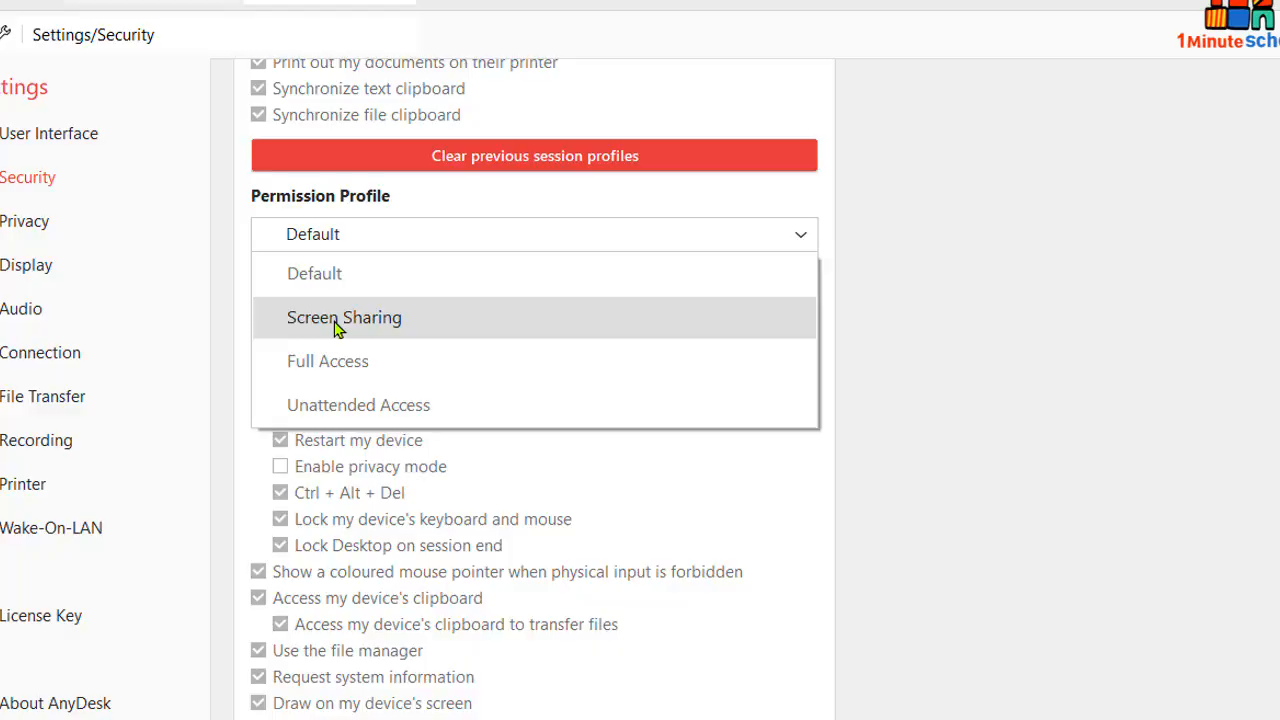
pyautogui.click(344, 317)
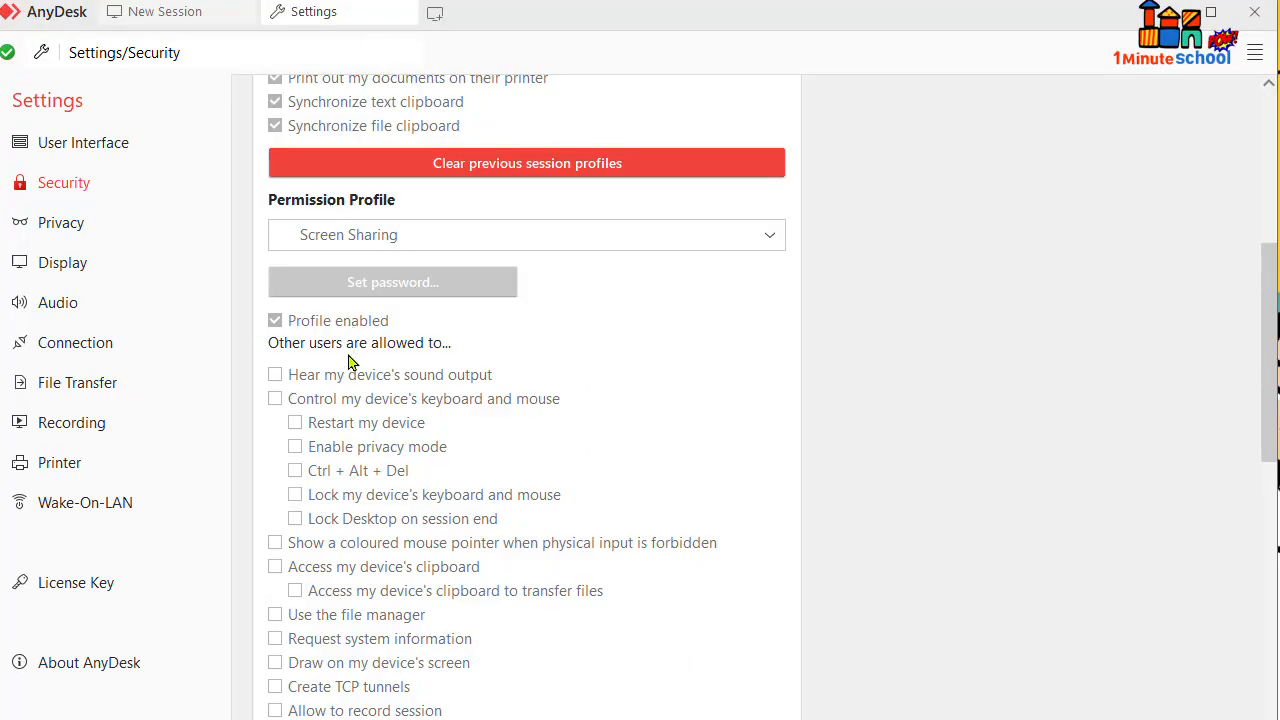
pyautogui.scroll(-3)
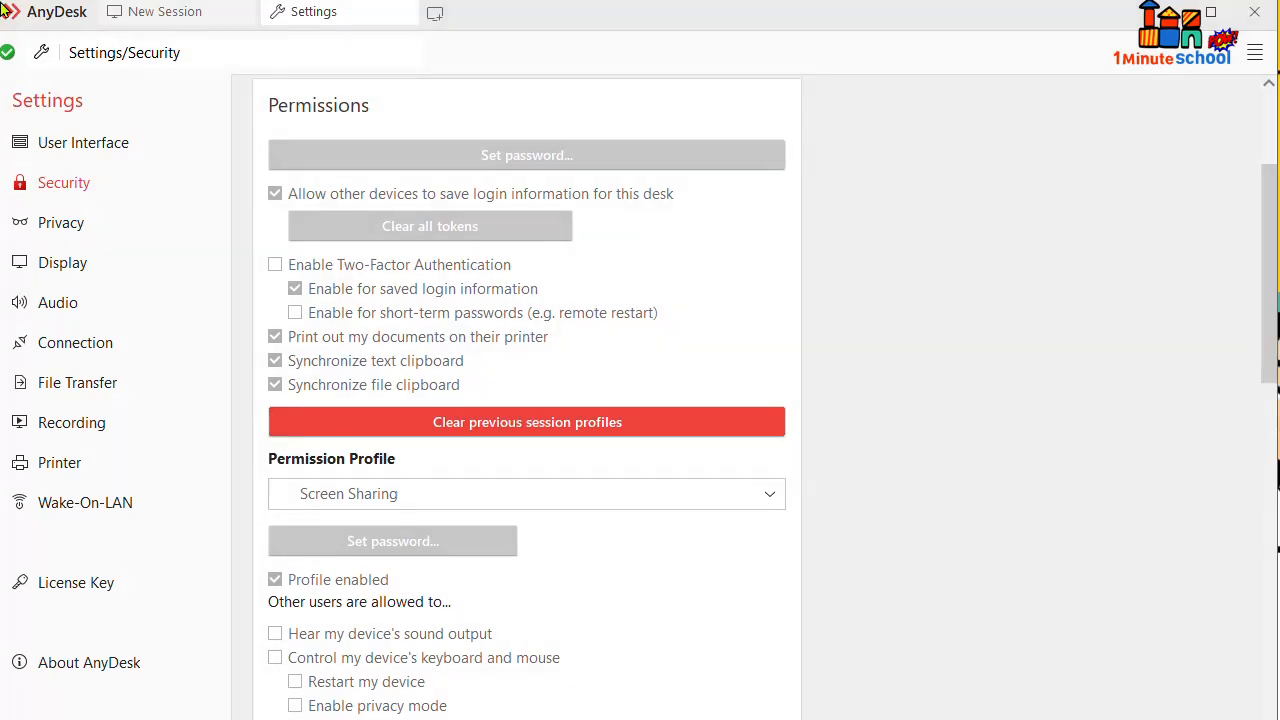
pyautogui.click(527, 493)
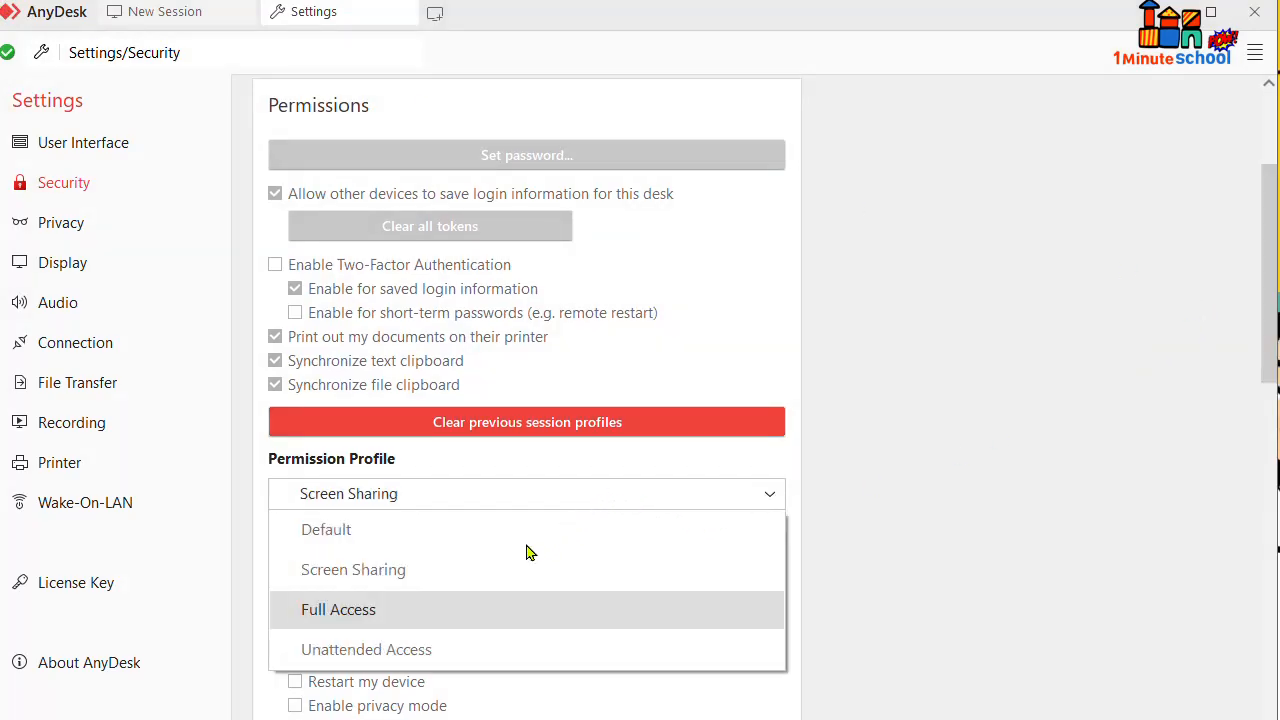
pyautogui.click(338, 609)
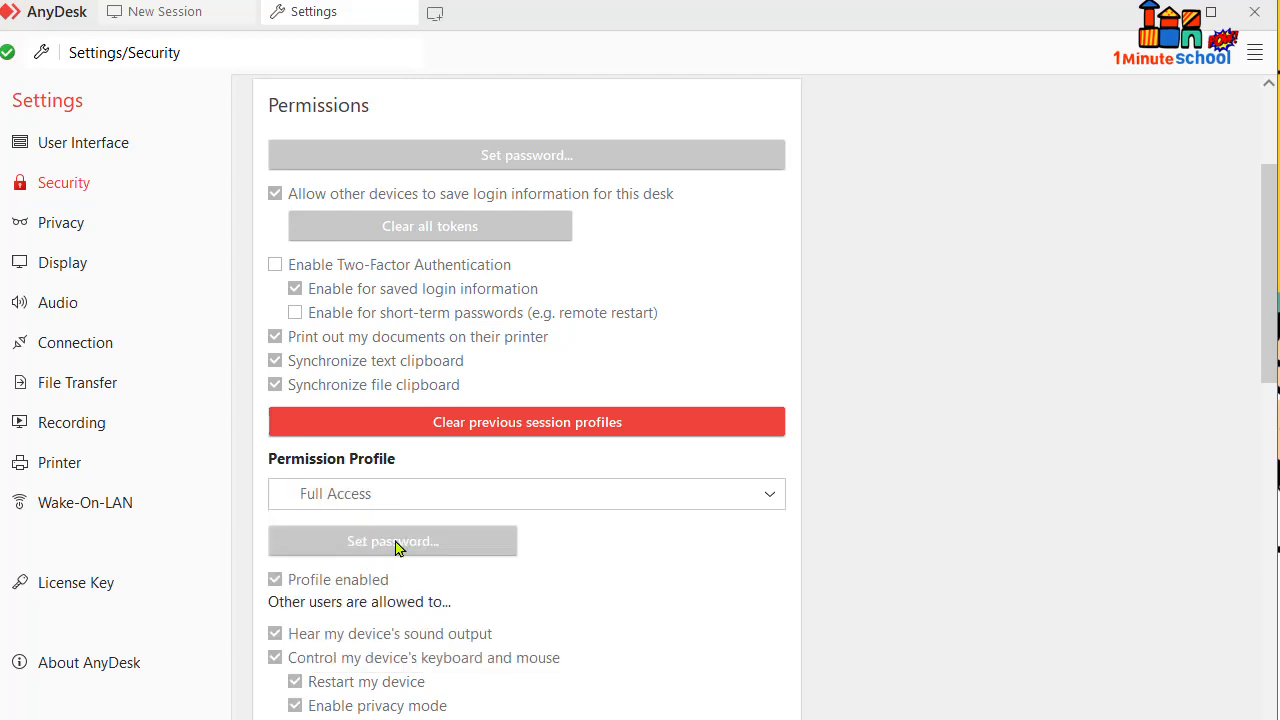